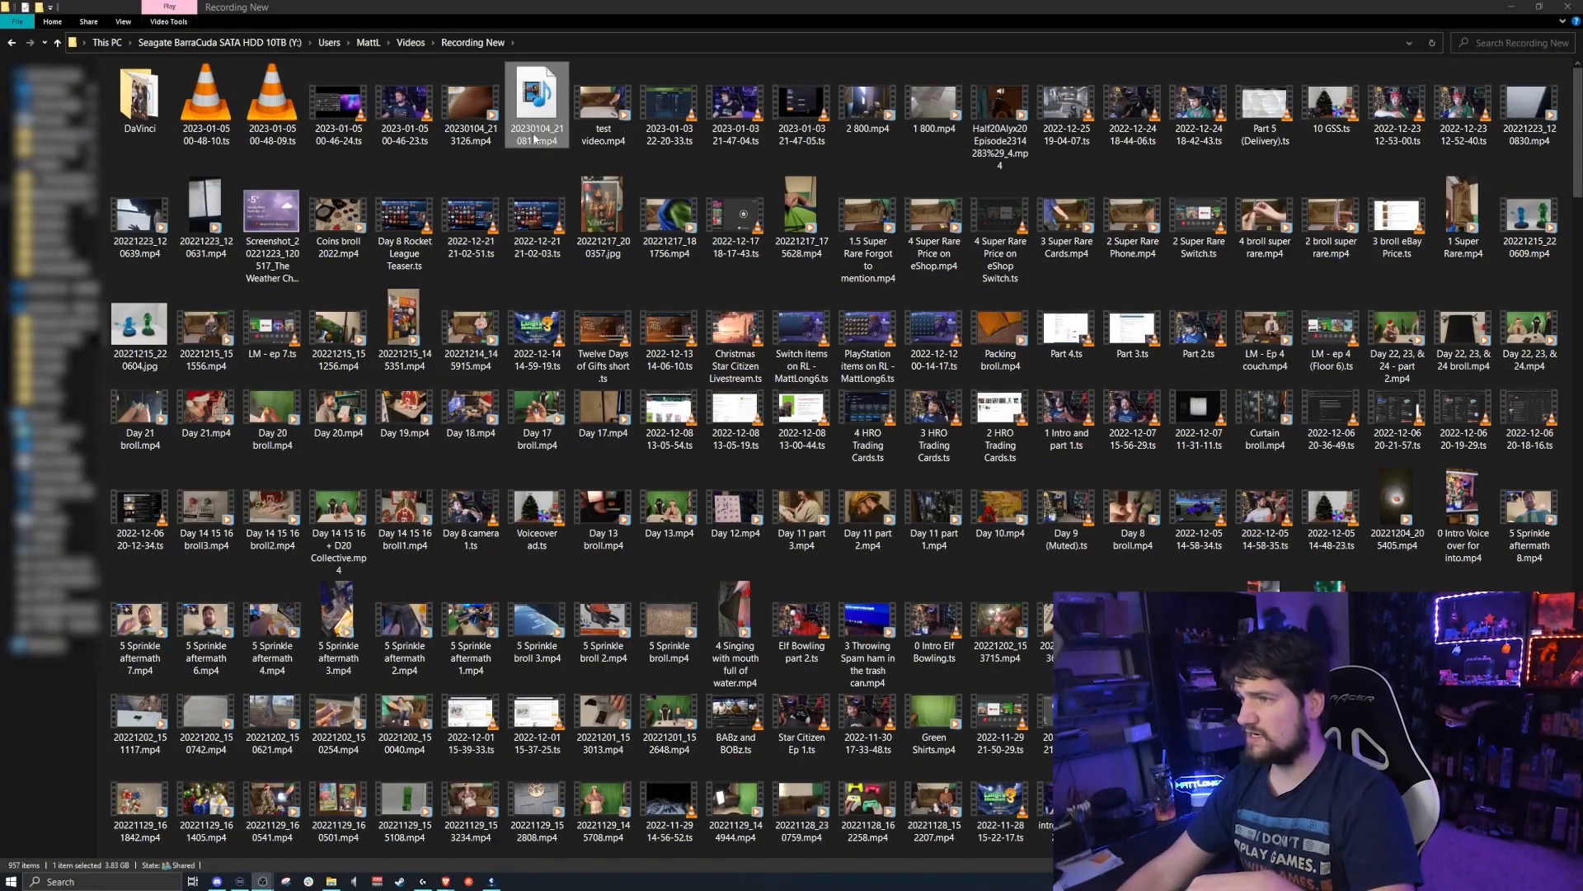
- Open the corrupted recording 20230104_210815.mp4 from the Recording New folder
{"action": "double_click", "coordinate": [538, 99]}
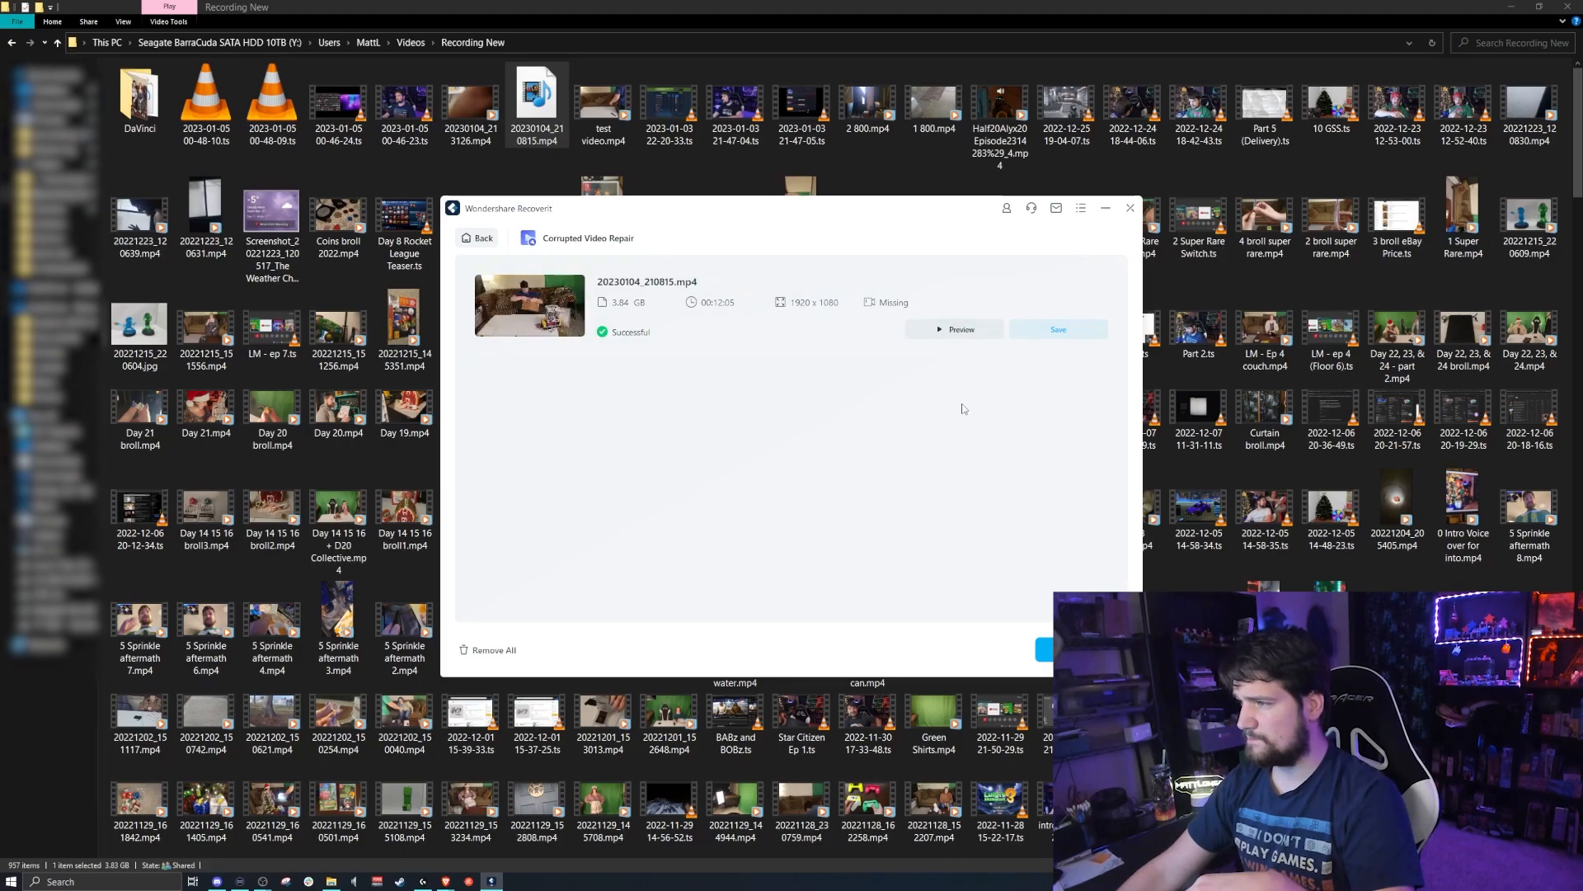
- Attempt to save the repaired video and look into buying the Premium plan
{"action": "left_click", "coordinate": [1058, 330]}
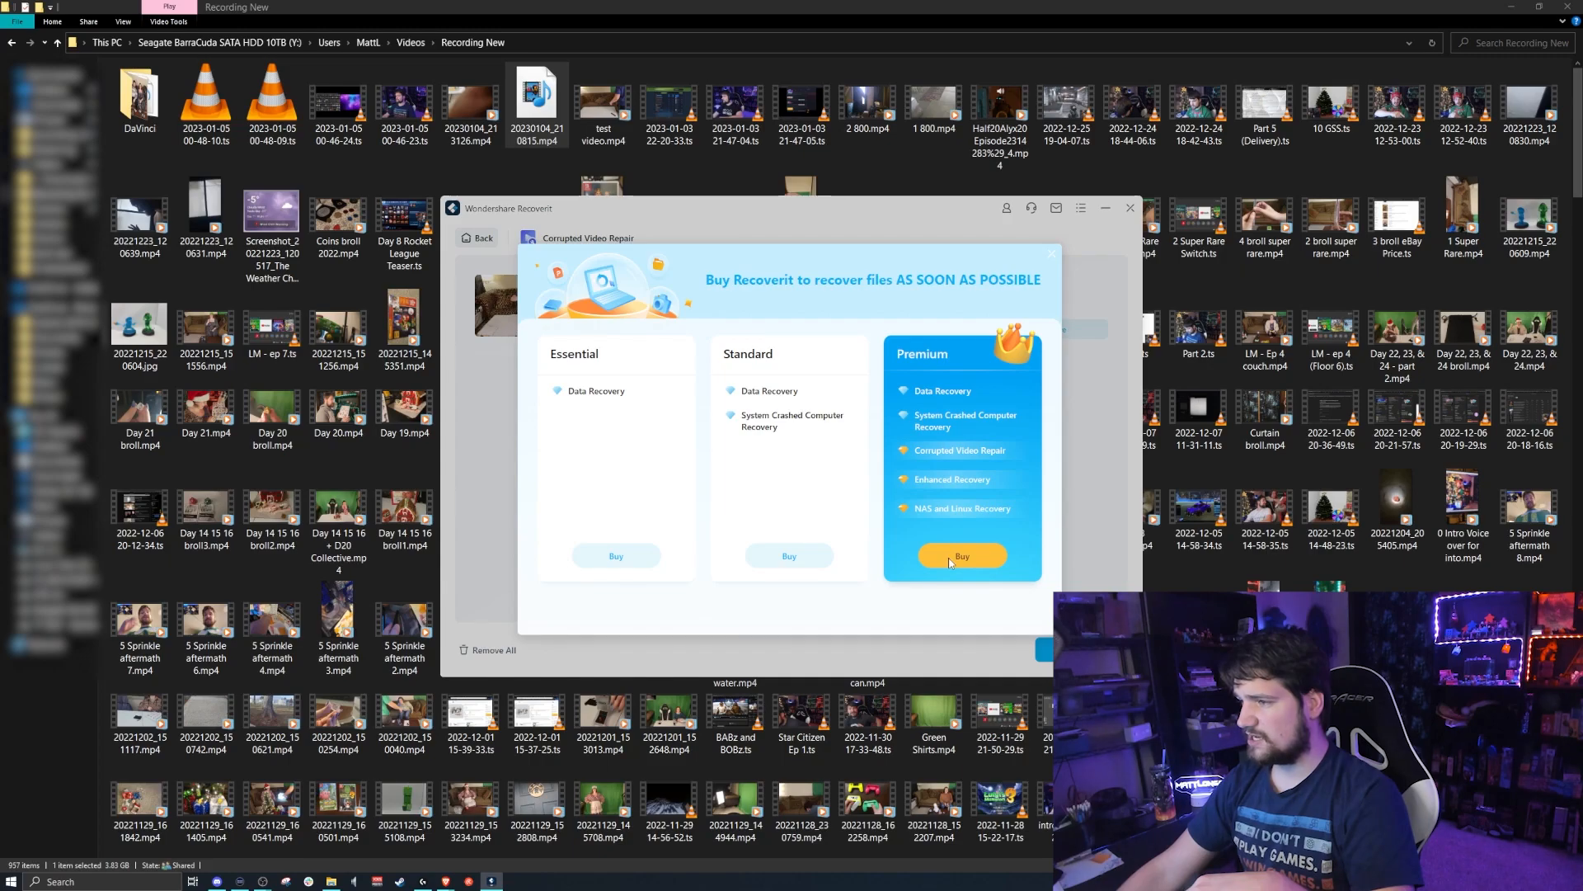
{"action": "left_click", "coordinate": [960, 556]}
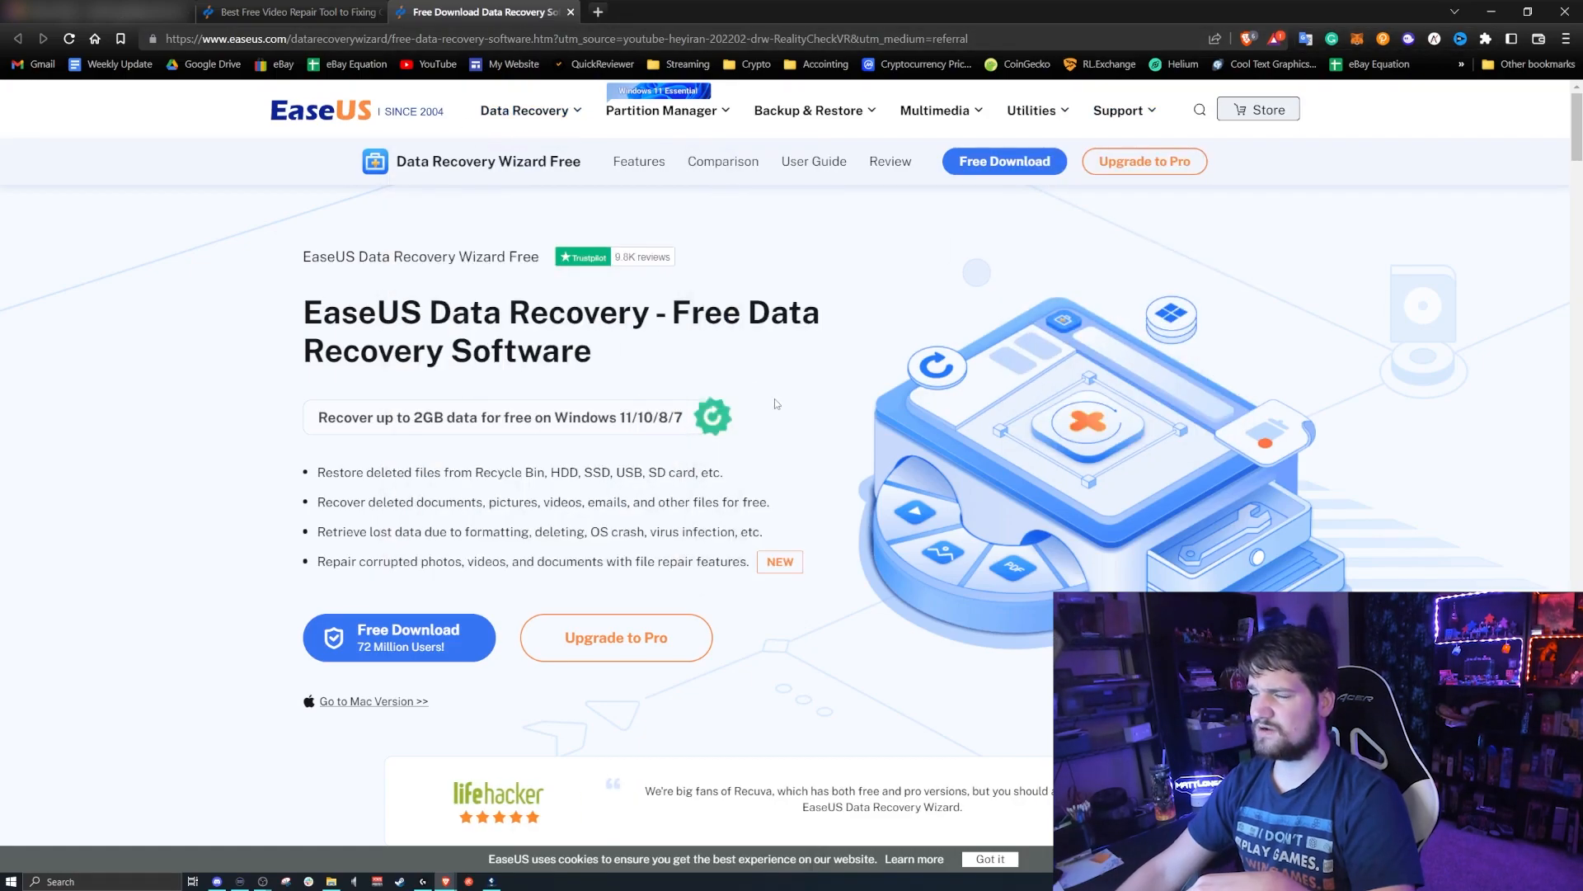
{"action": "mouse_move", "coordinate": [239, 209]}
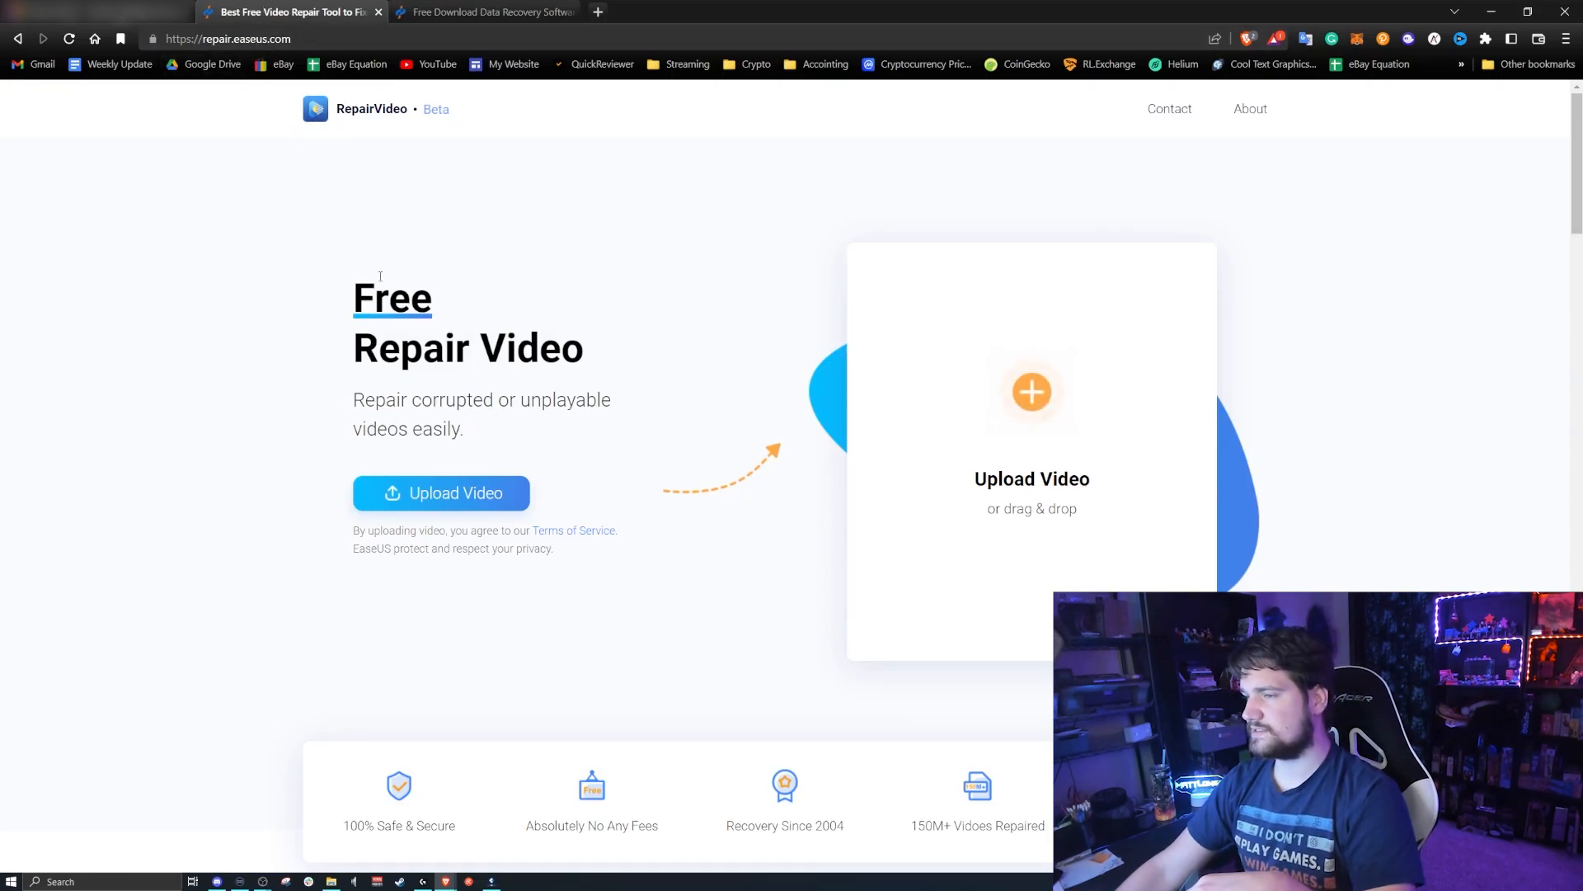
{"action": "mouse_move", "coordinate": [633, 424]}
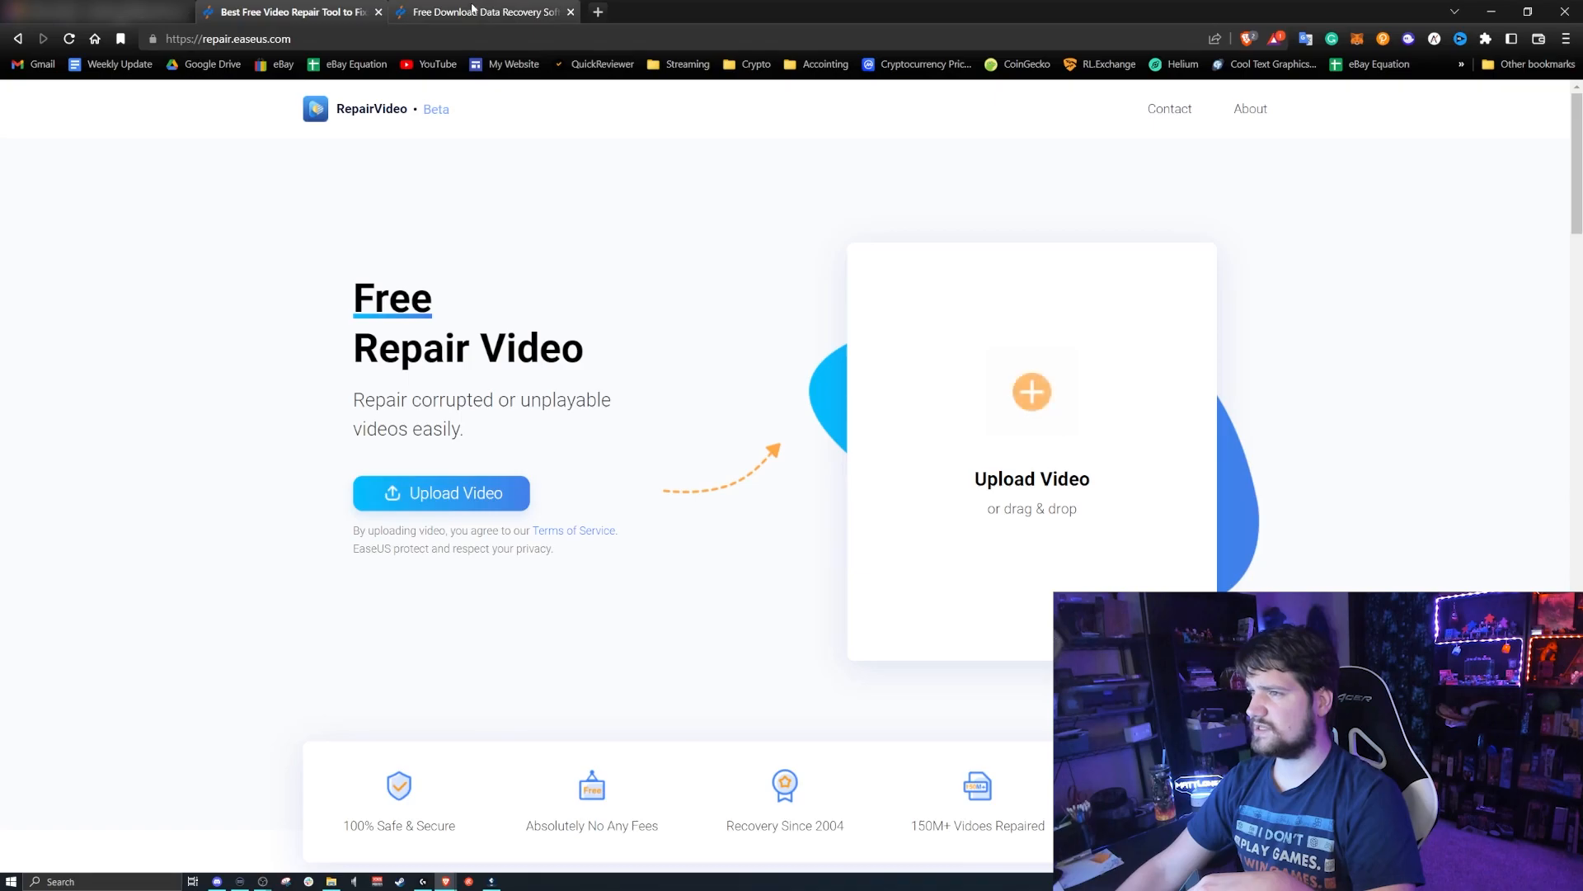
- Close the EaseUS Data Recovery tab, leaving the RepairVideo upload page open
{"action": "left_click", "coordinate": [483, 12]}
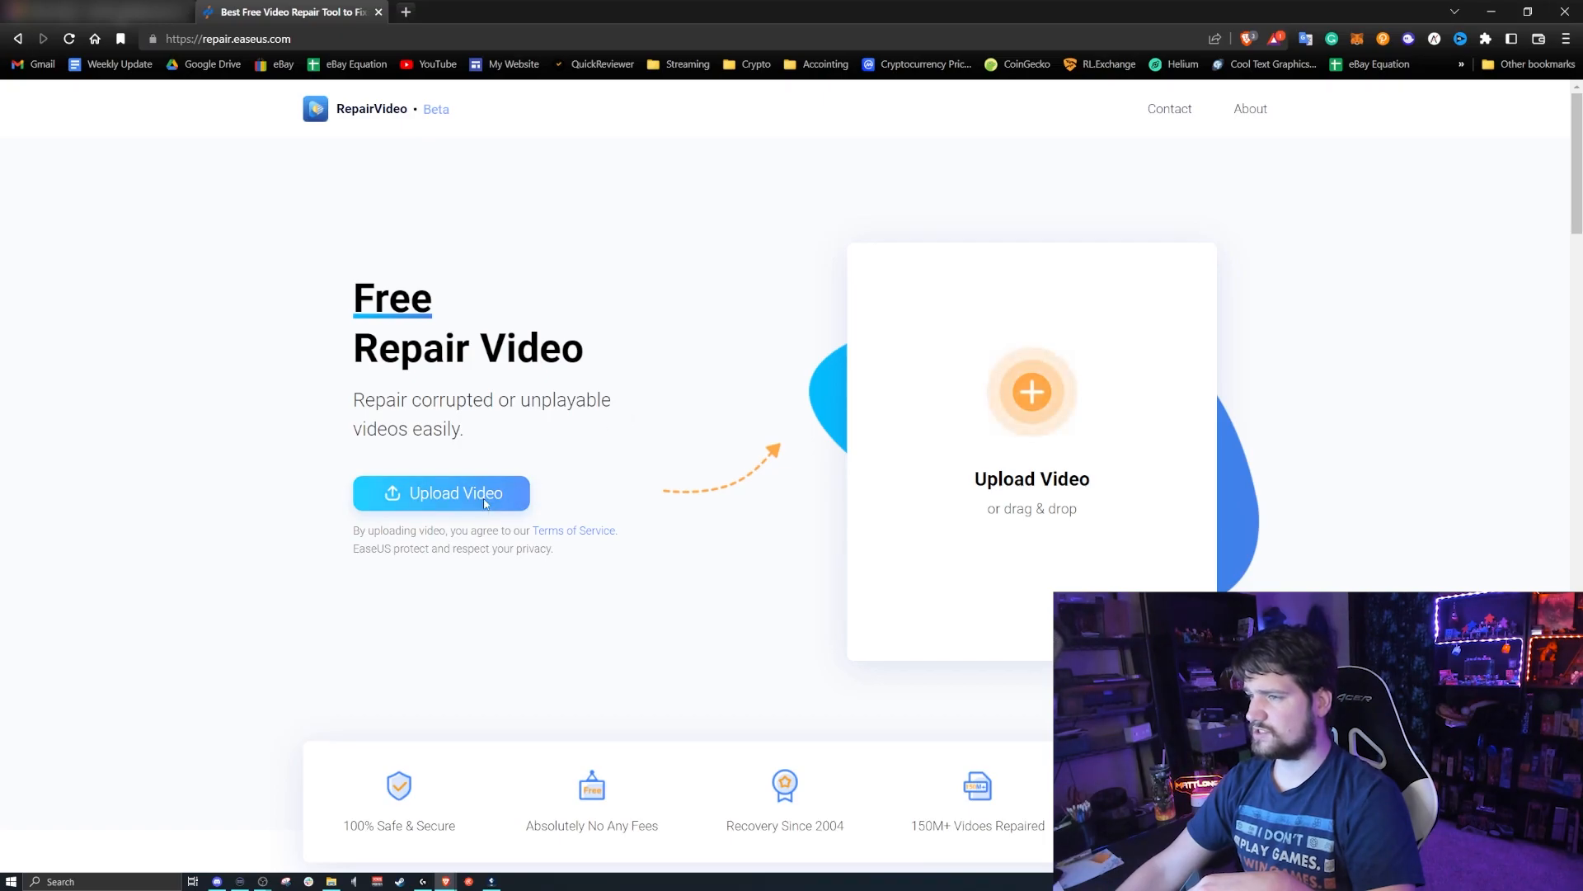
- Upload 20230104_210815.mp4 to EaseUS RepairVideo and start its repair
{"action": "left_click", "coordinate": [441, 493]}
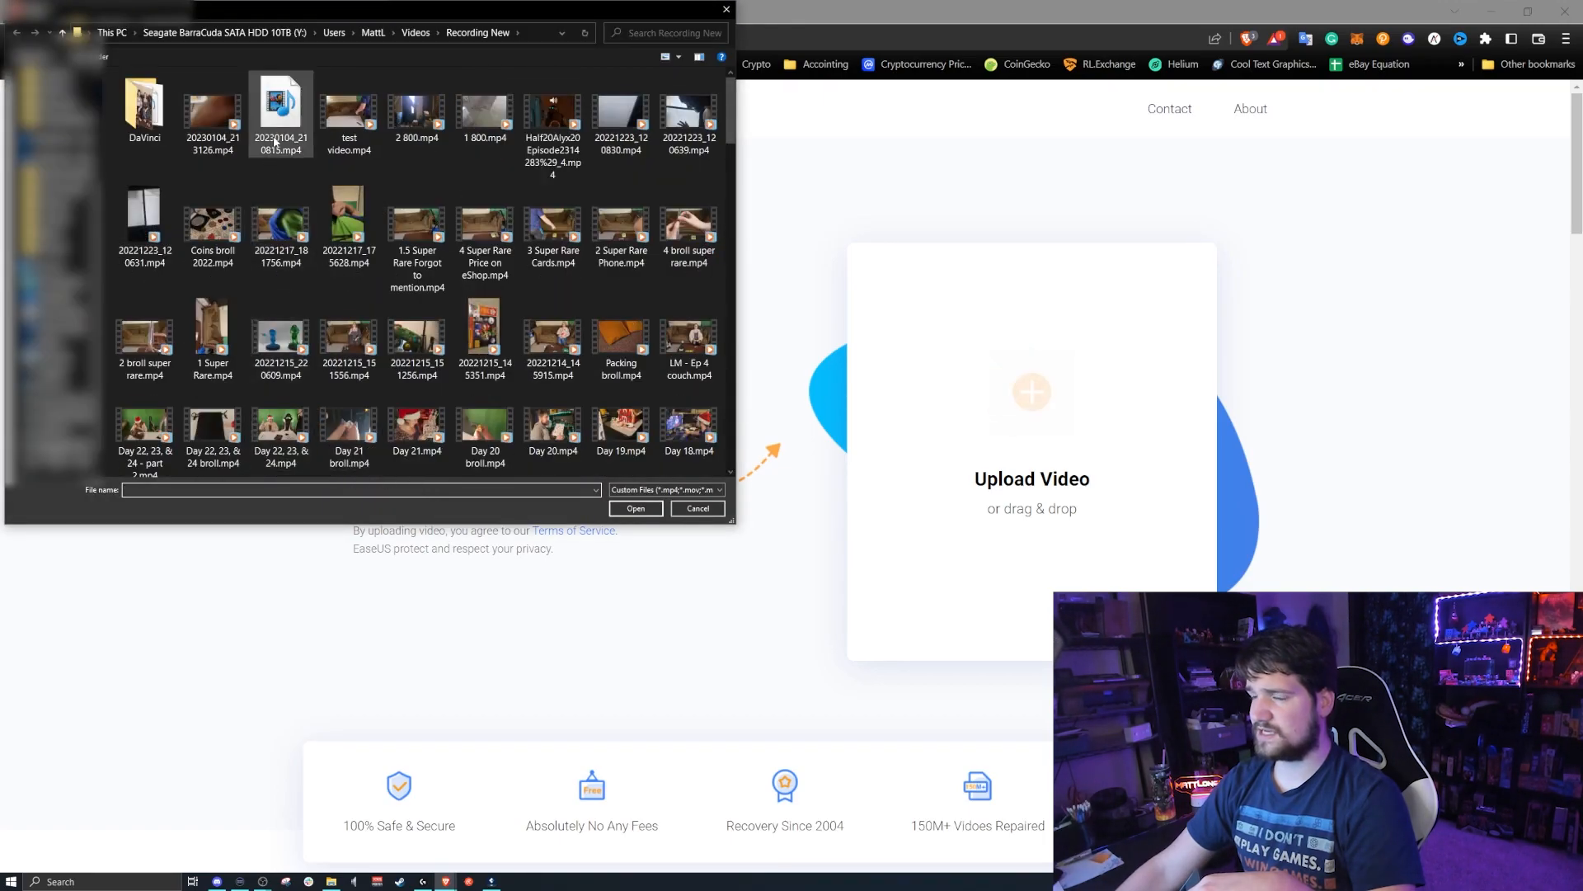
{"action": "left_click", "coordinate": [635, 508]}
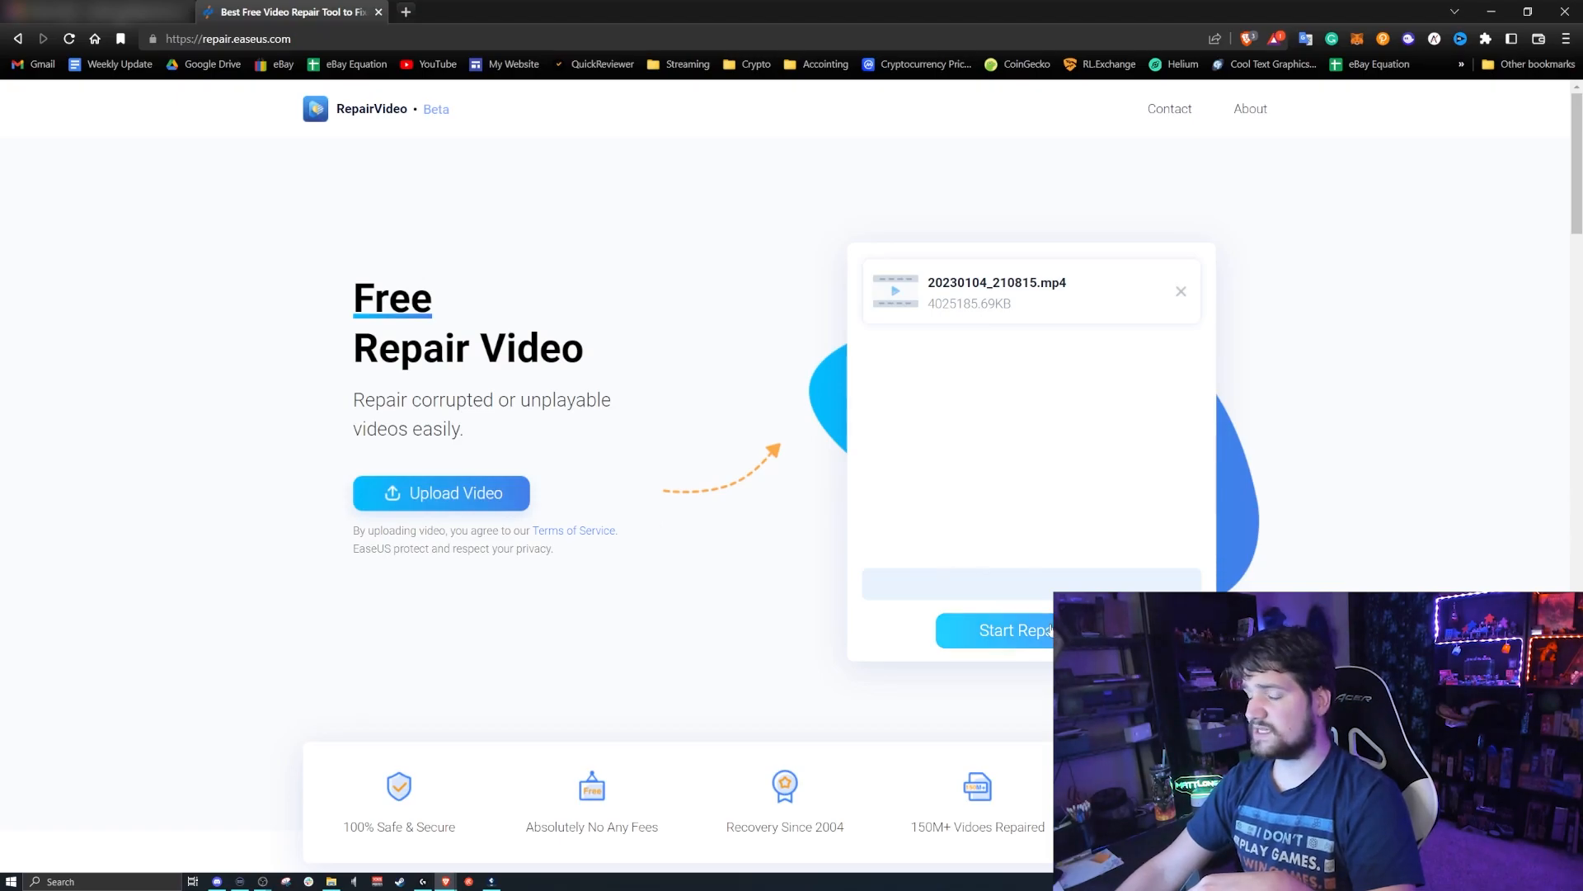
{"action": "left_click", "coordinate": [1005, 630]}
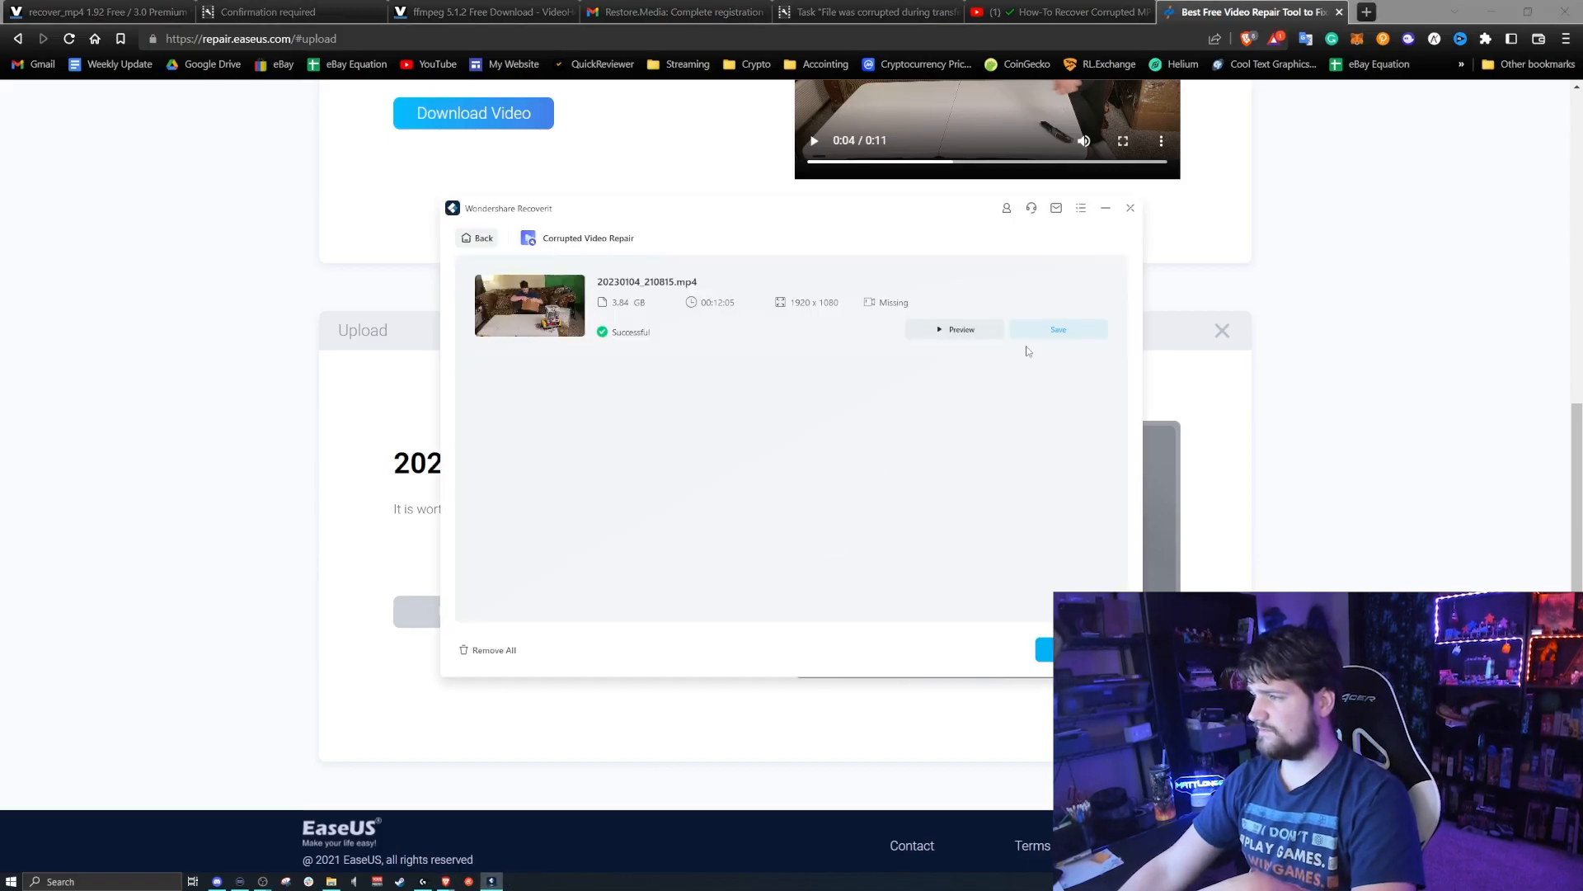
{"action": "left_click", "coordinate": [955, 330]}
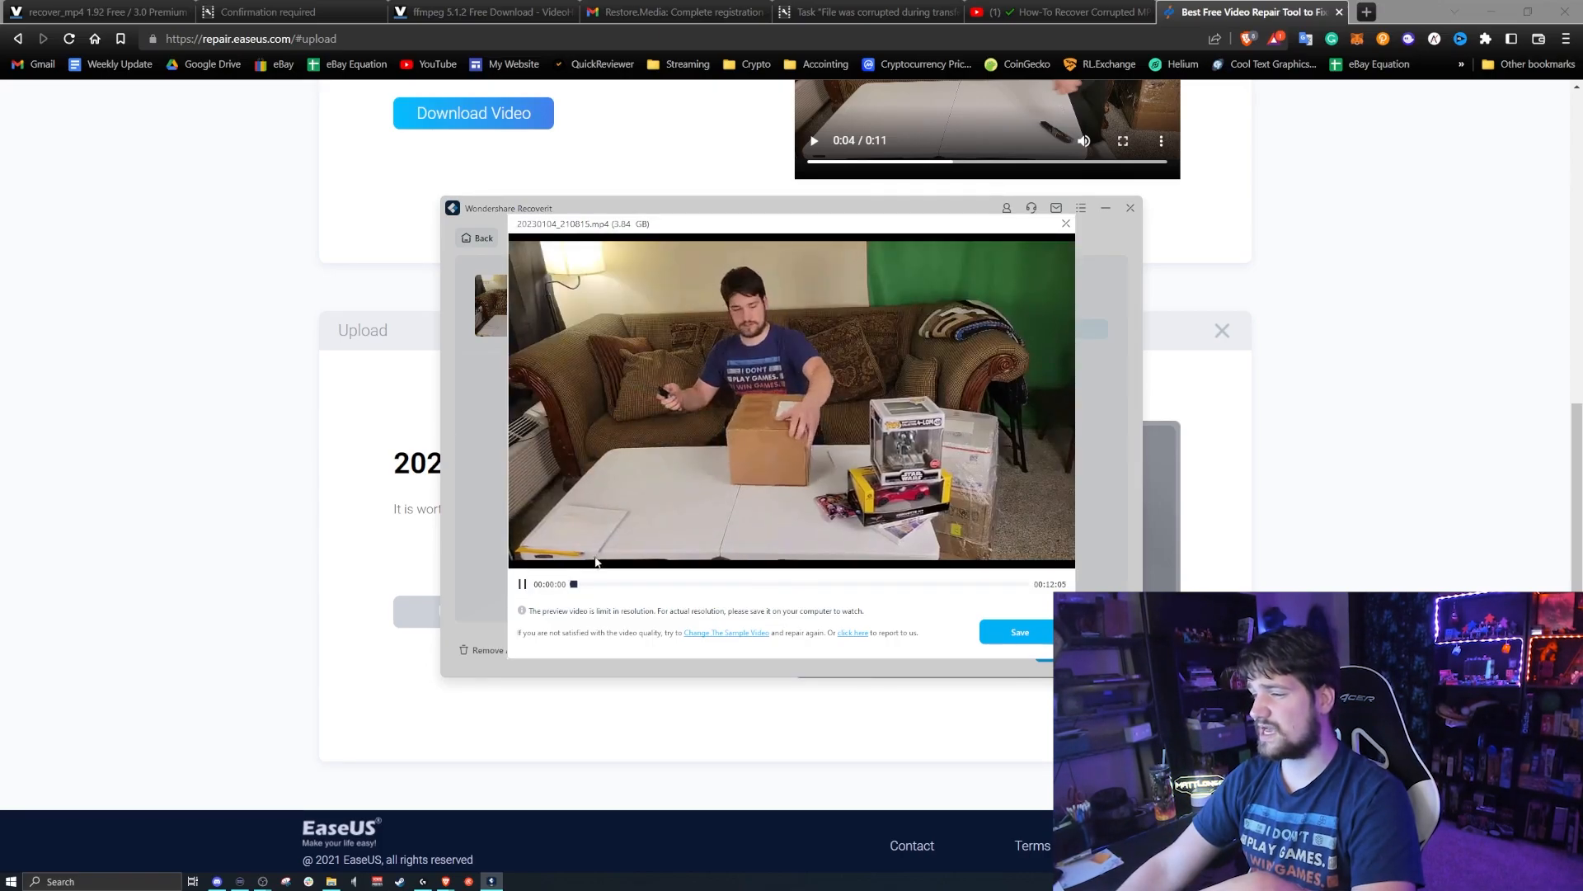
{"action": "left_click", "coordinate": [523, 584]}
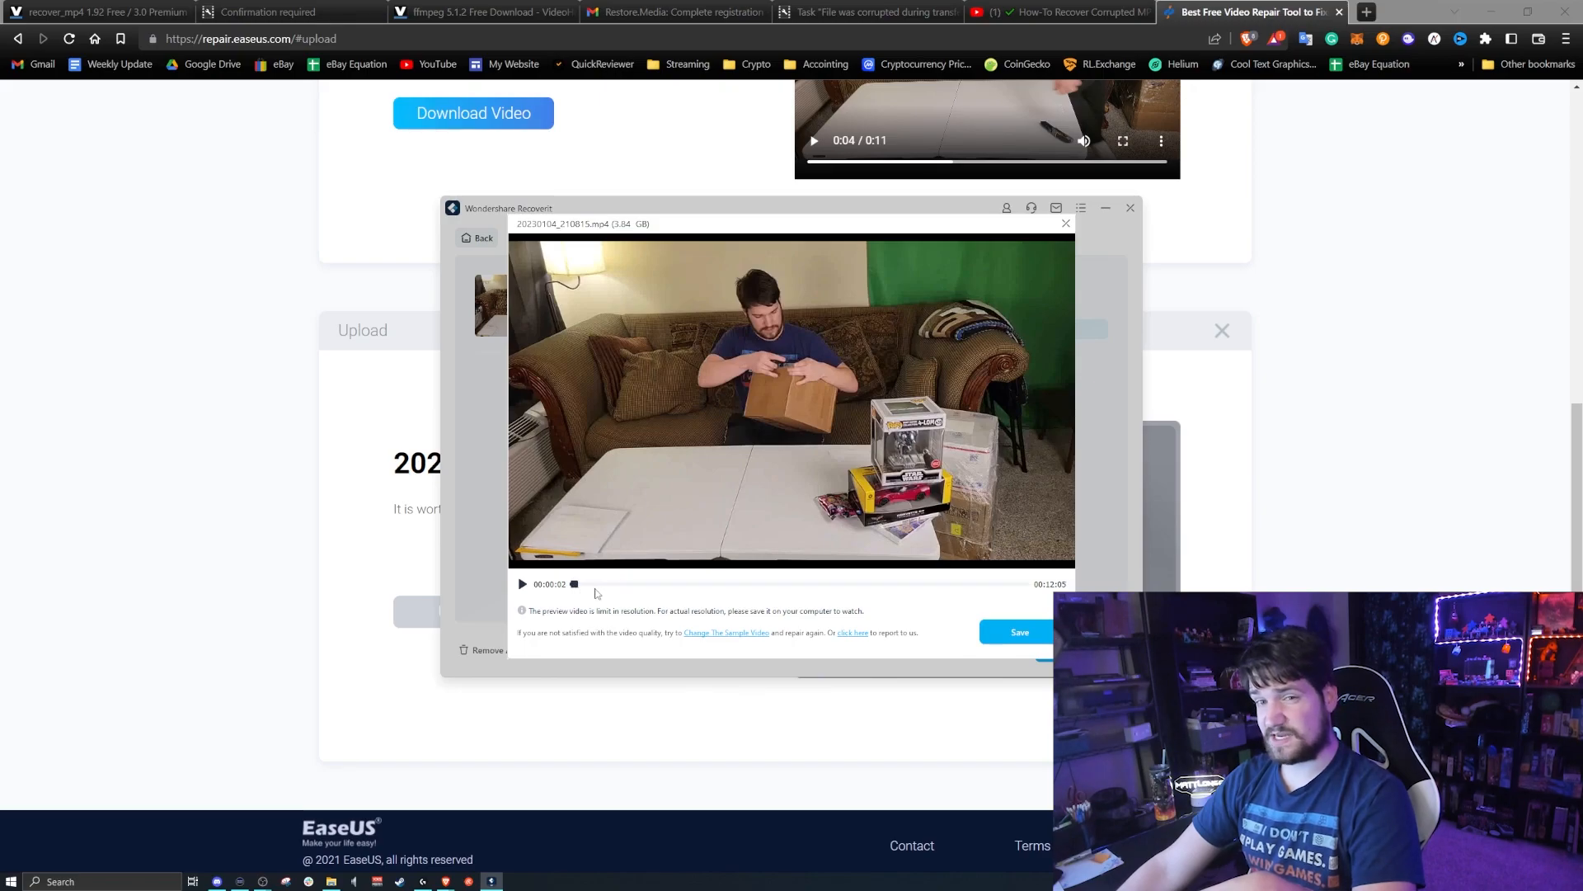
{"action": "mouse_move", "coordinate": [858, 437]}
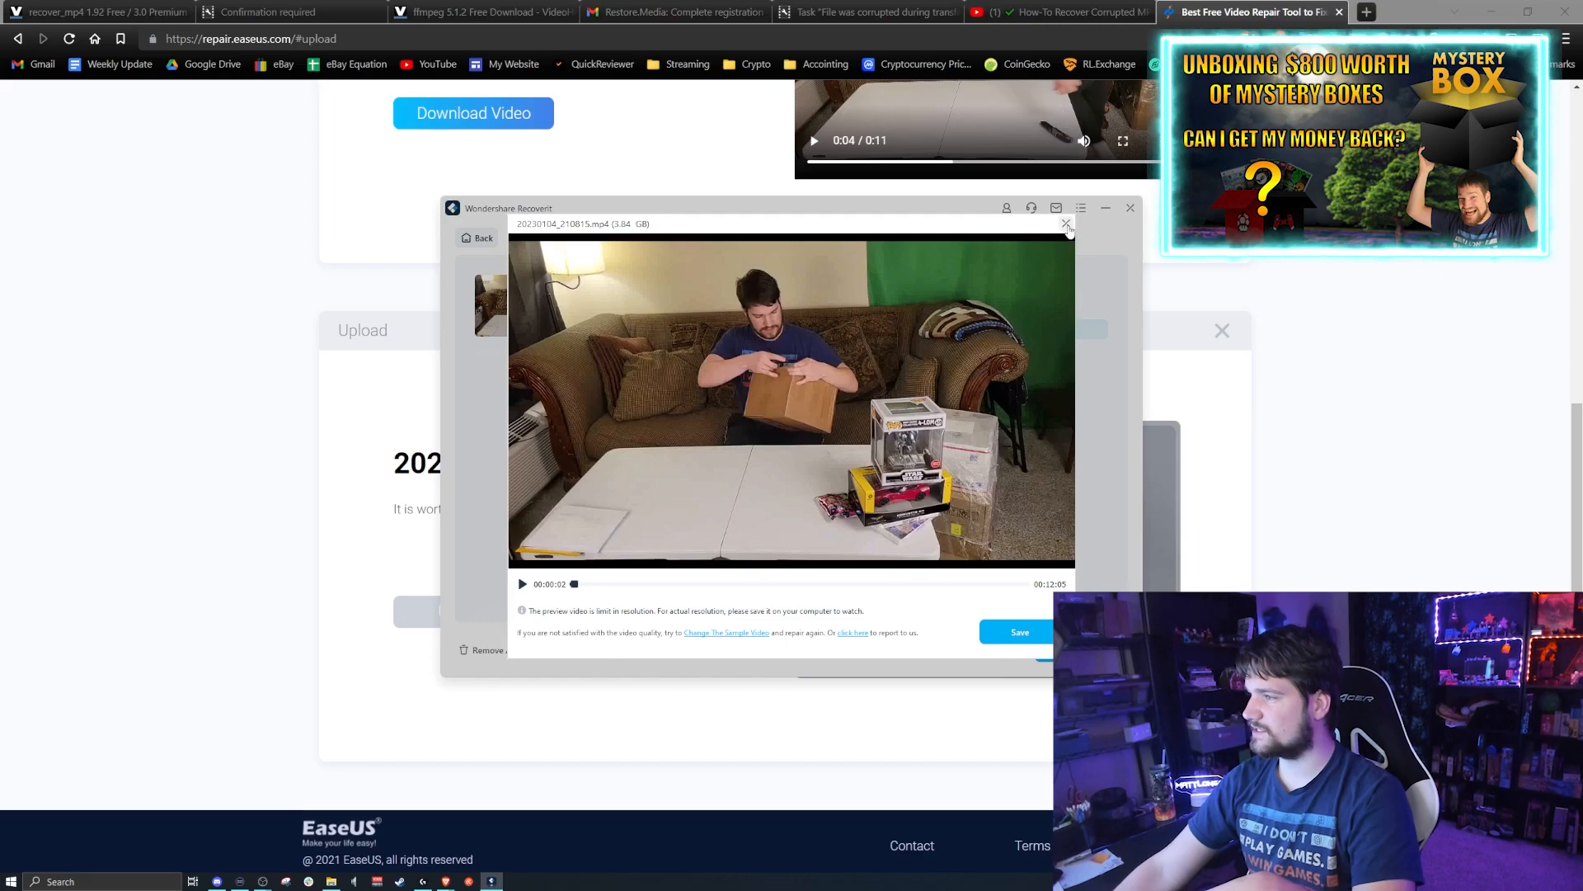
{"action": "left_click", "coordinate": [1066, 223]}
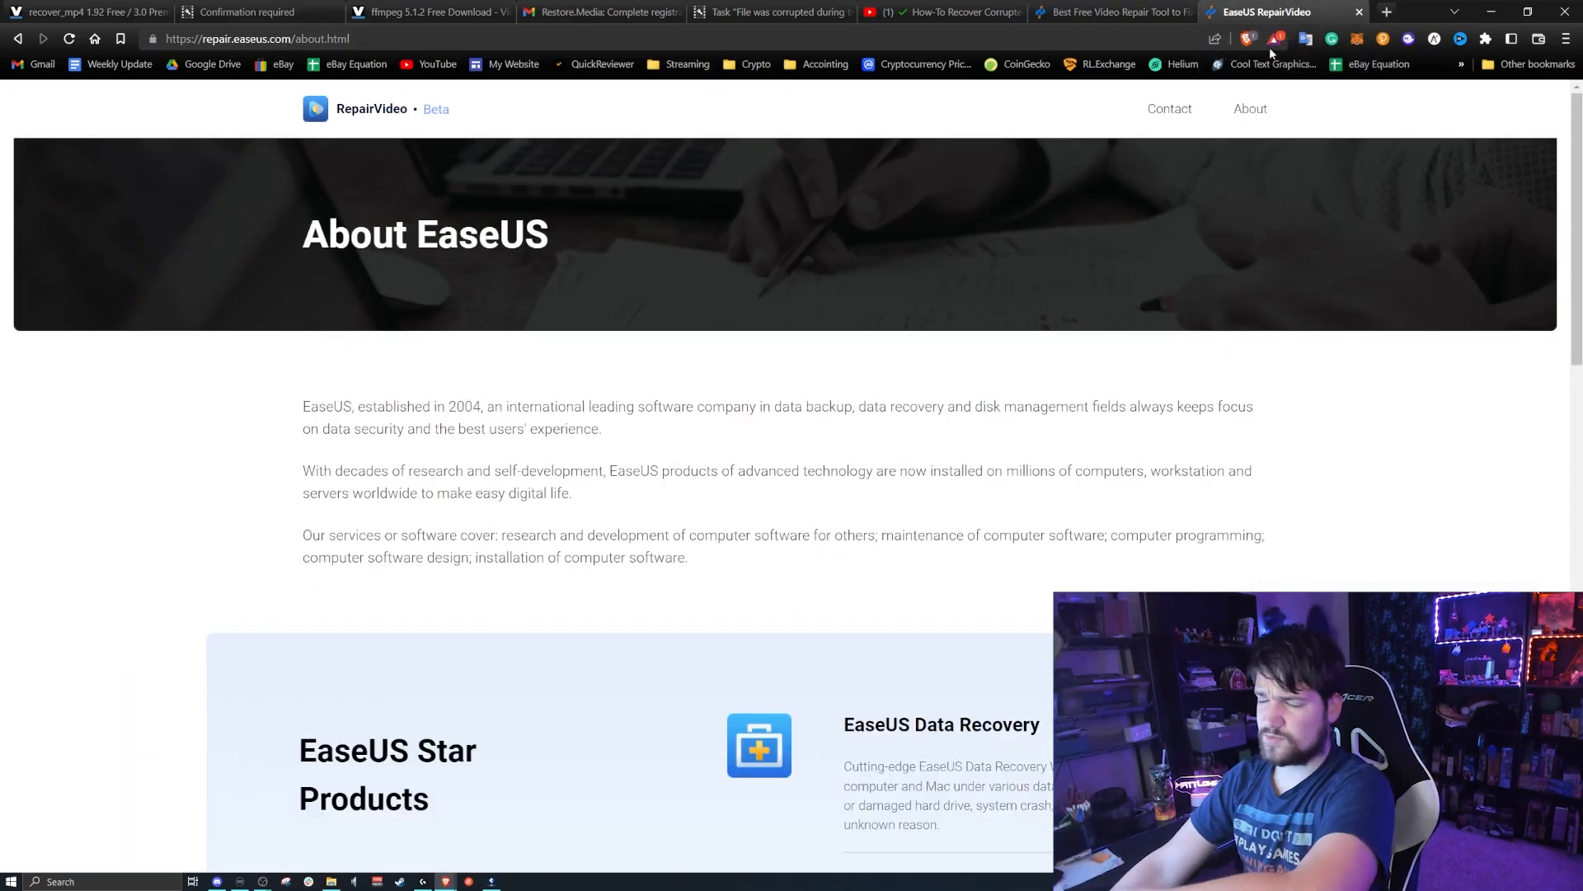
{"action": "scroll", "scroll_direction": "down", "scroll_amount": 3}
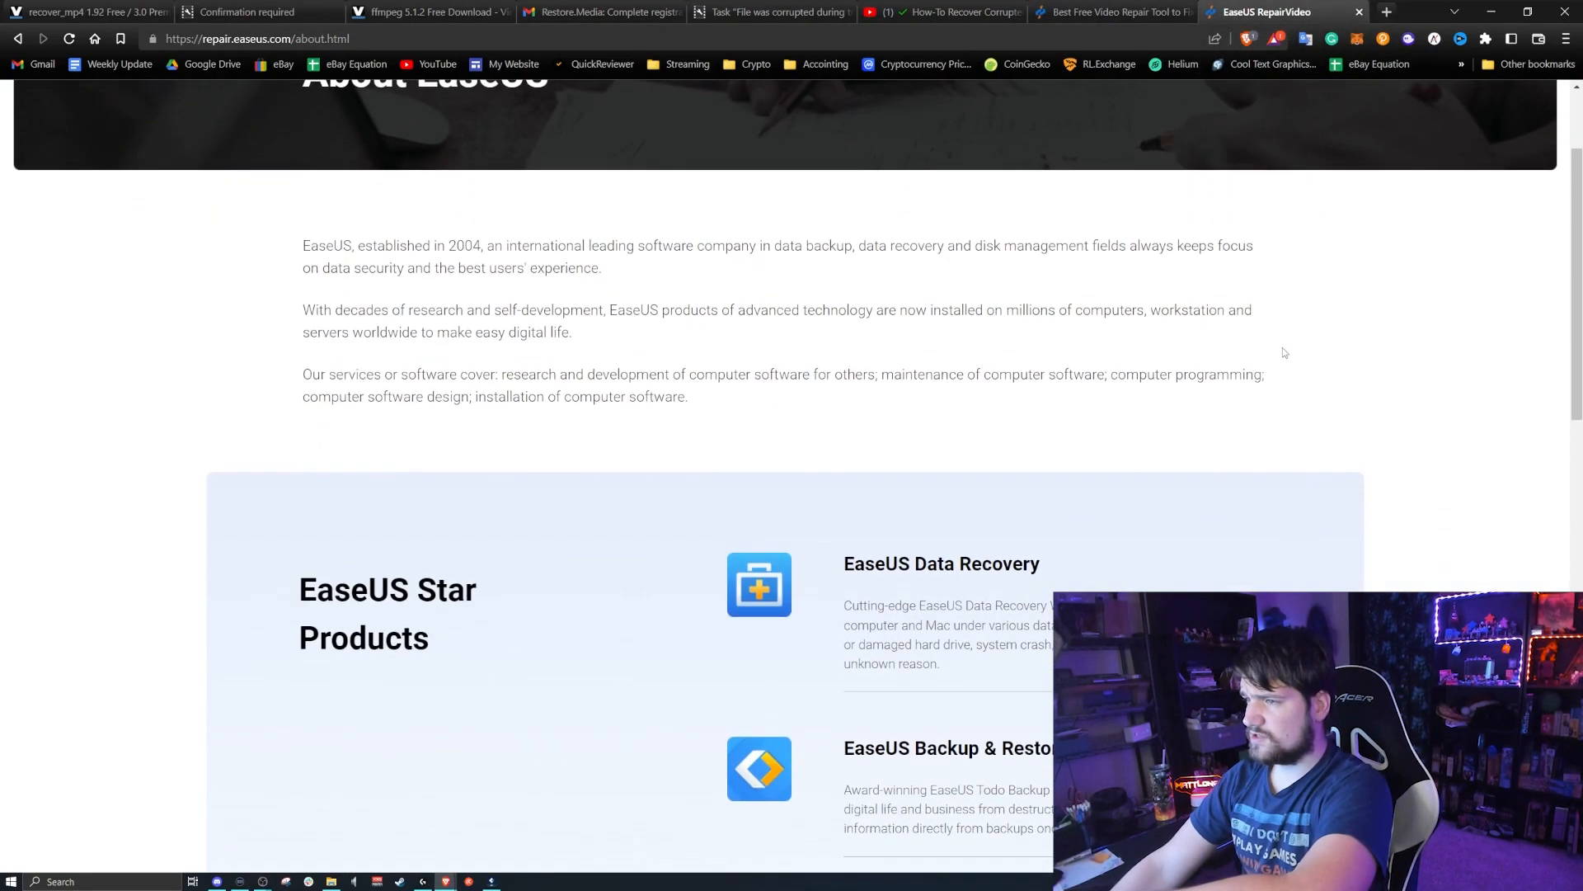
{"action": "scroll", "scroll_direction": "down", "scroll_amount": 3}
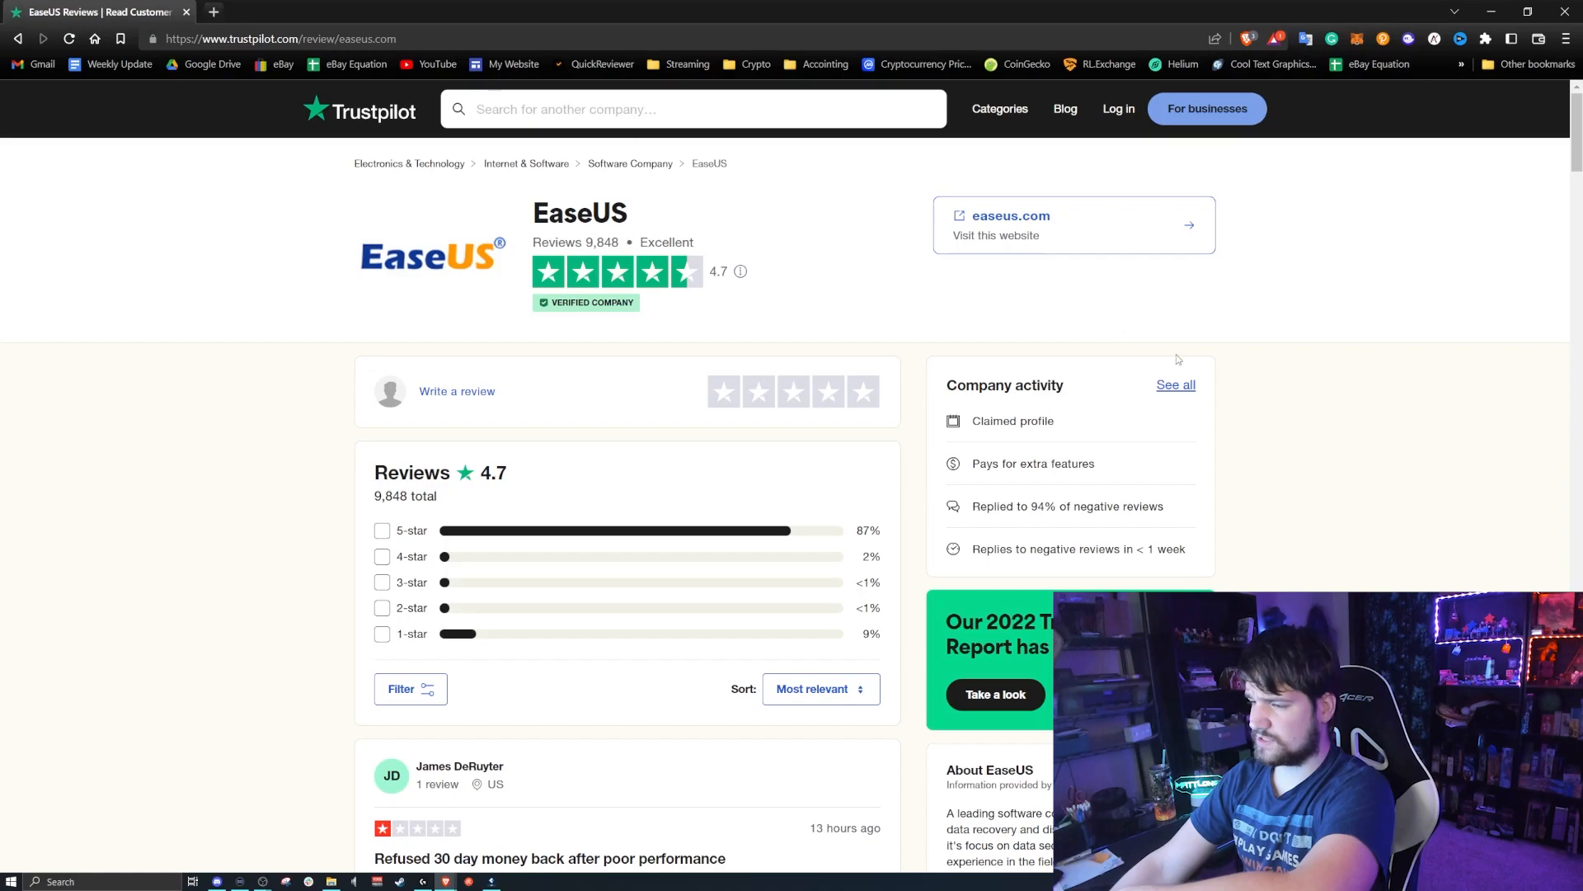
- Skim the EaseUS Trustpilot reviews, then follow the videos-ready email link to the repair results
{"action": "scroll", "scroll_direction": "down", "scroll_amount": 3}
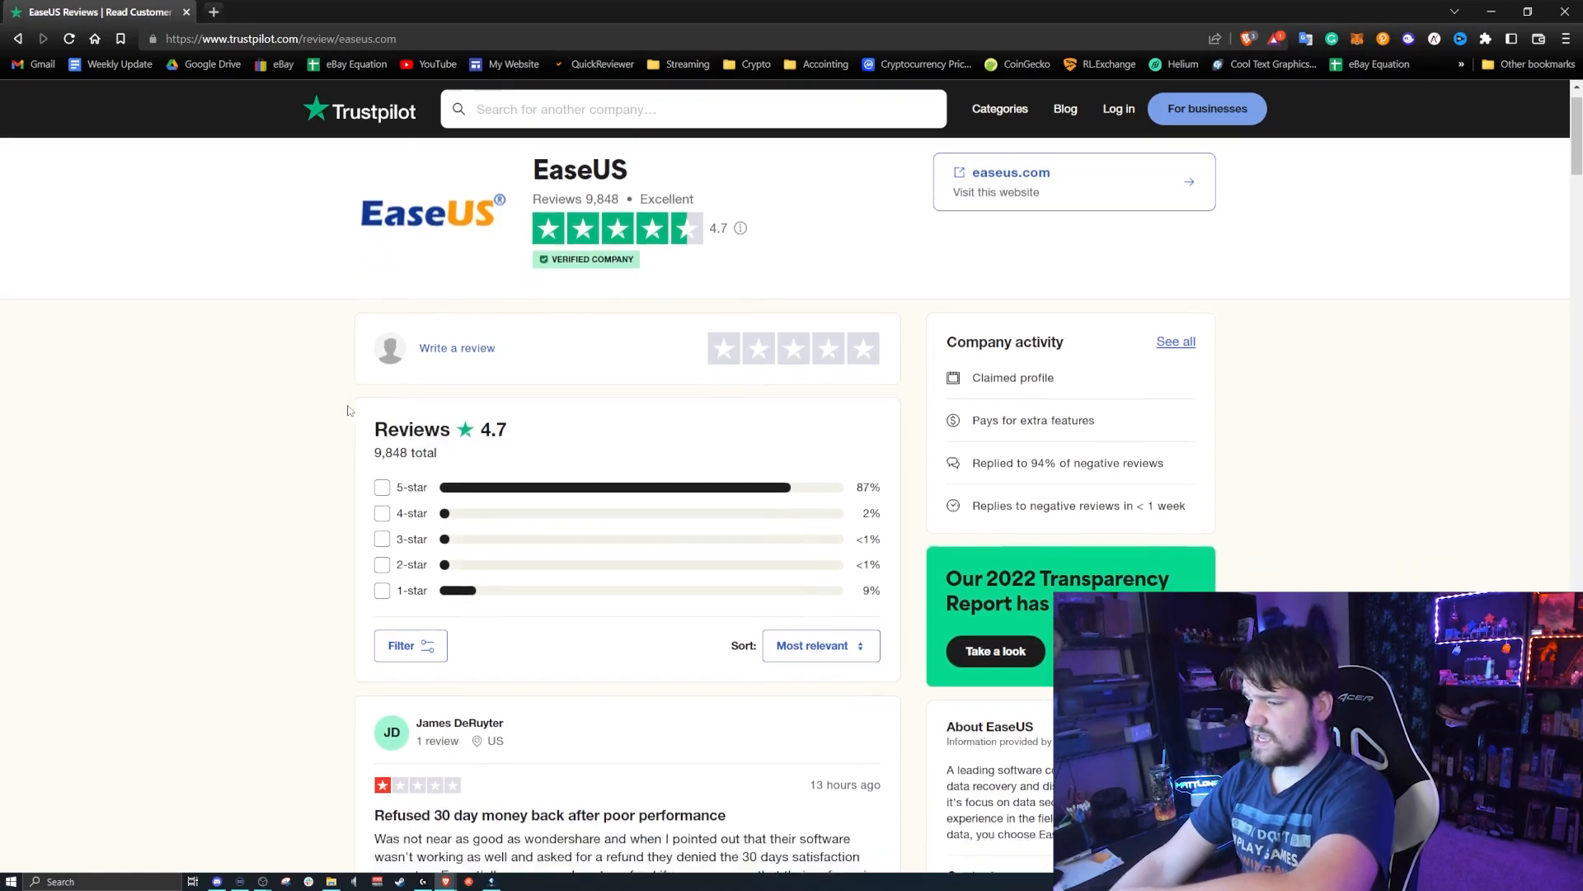
{"action": "scroll", "scroll_direction": "down", "scroll_amount": 3}
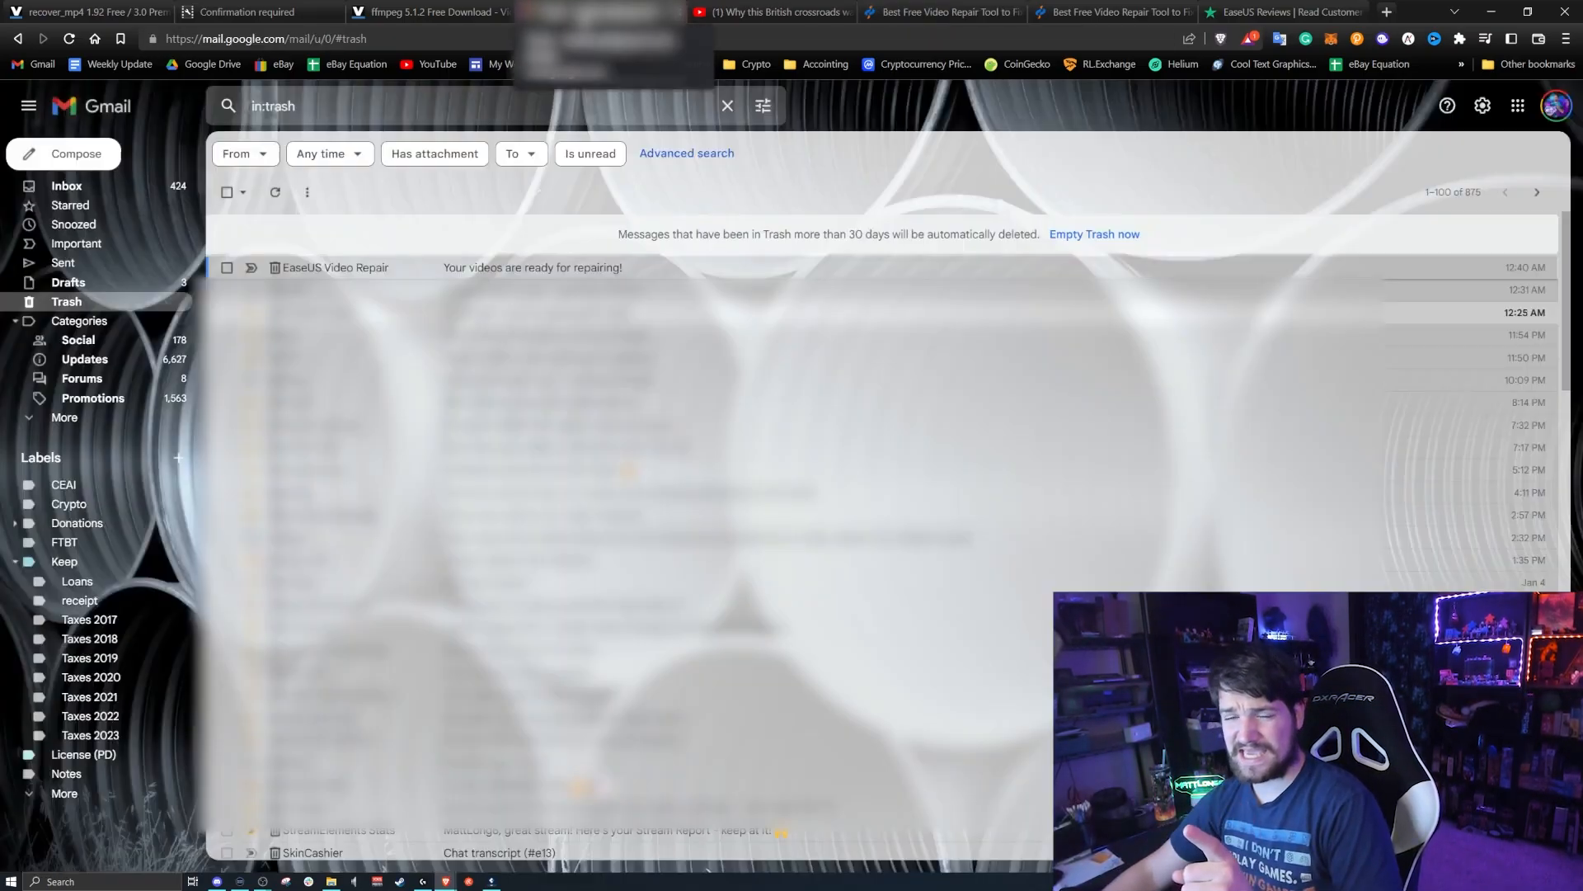
{"action": "left_click", "coordinate": [335, 267]}
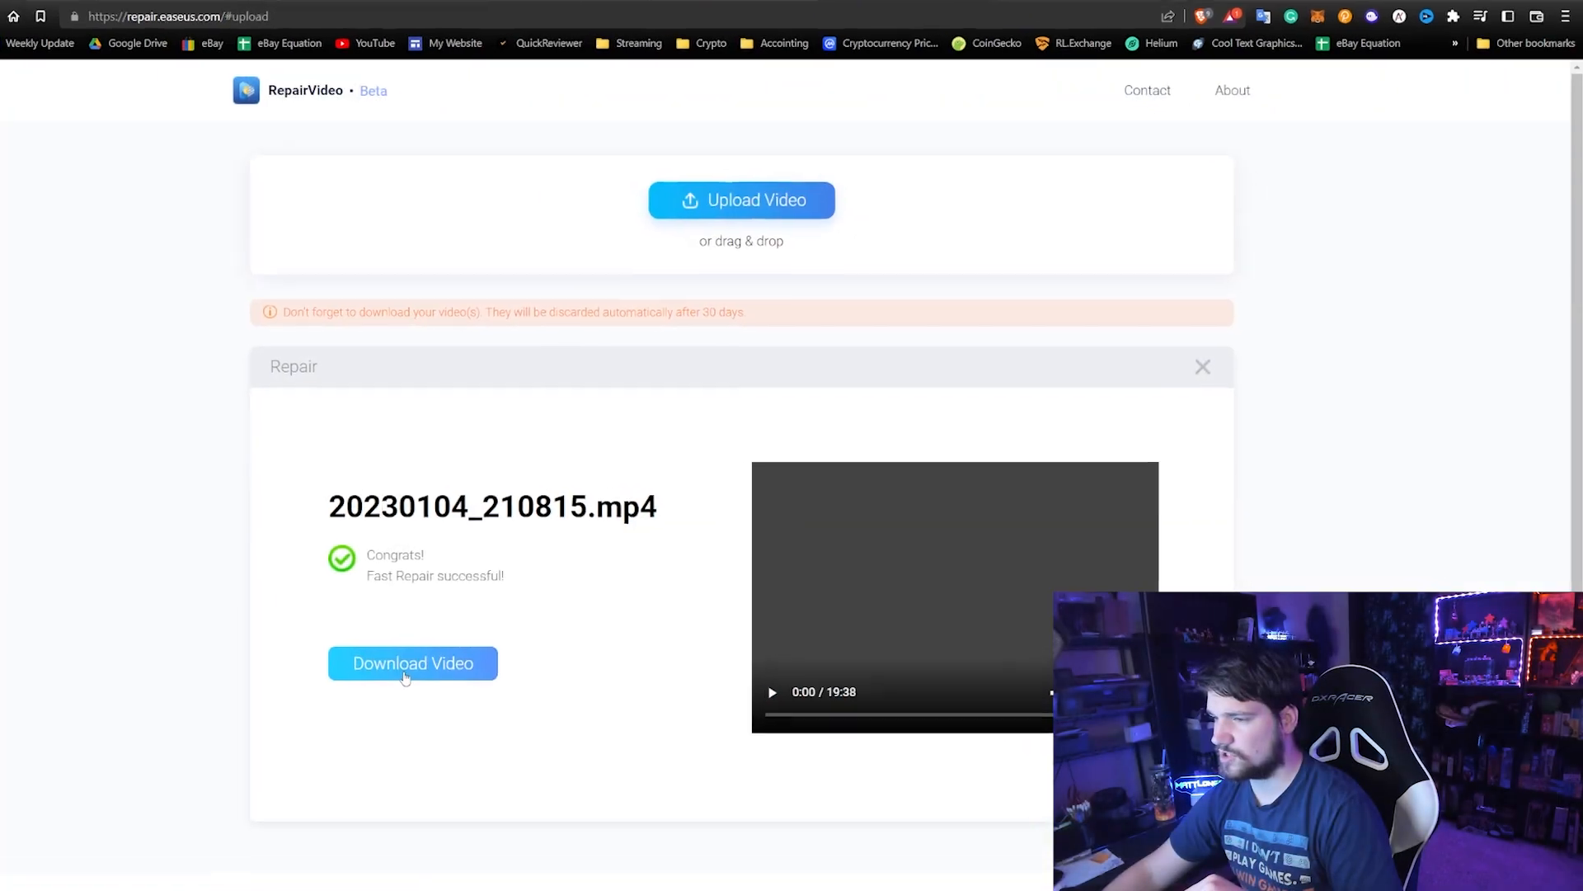
{"action": "left_click", "coordinate": [413, 663]}
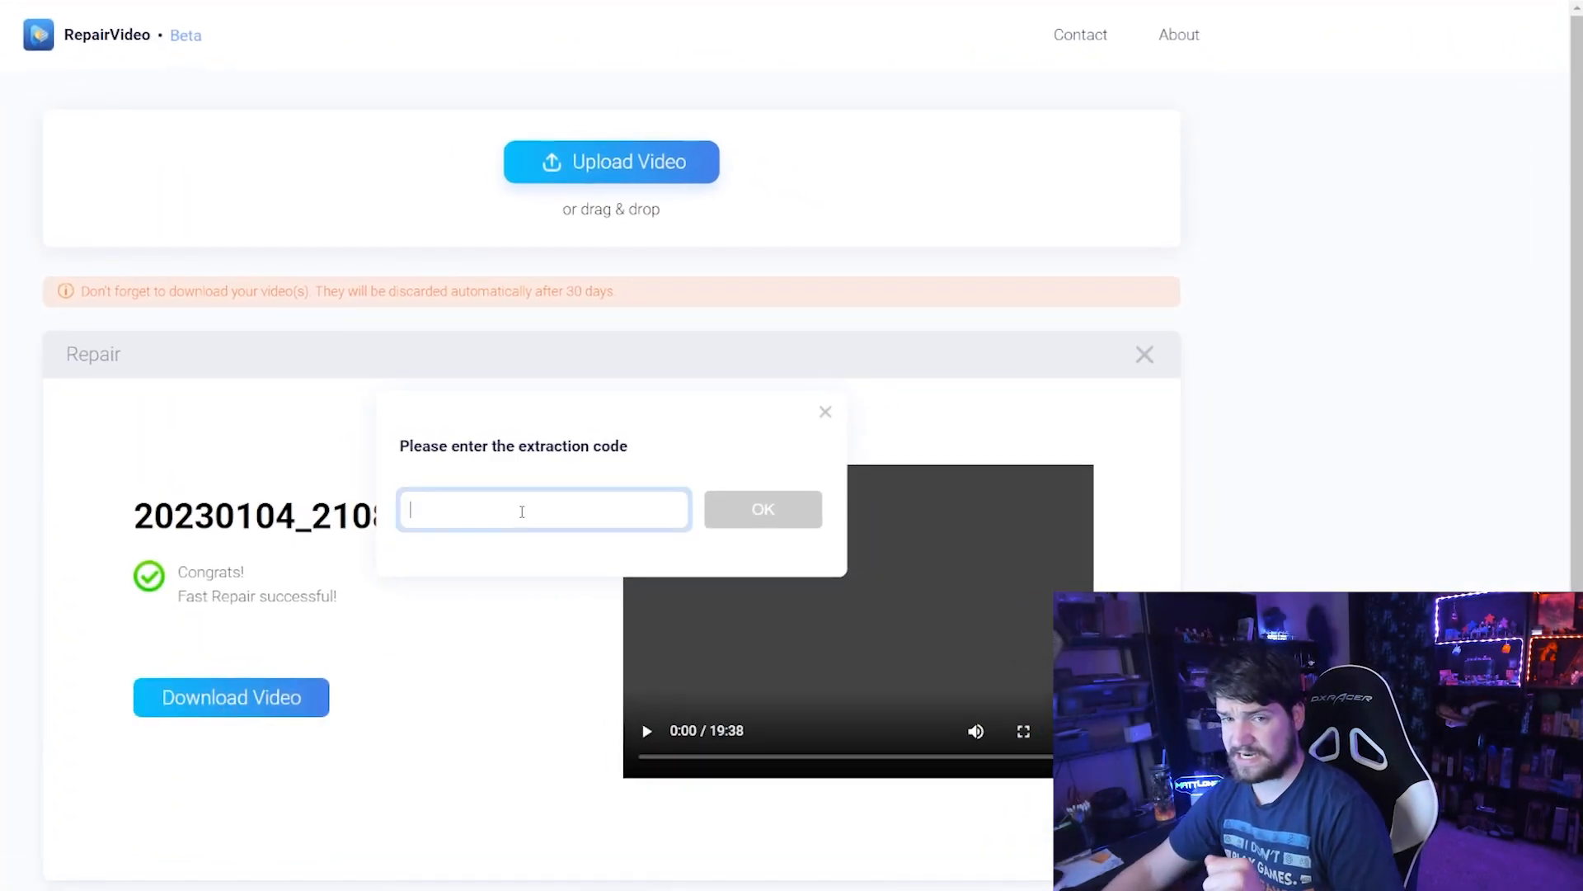
{"action": "type", "text": "77"}
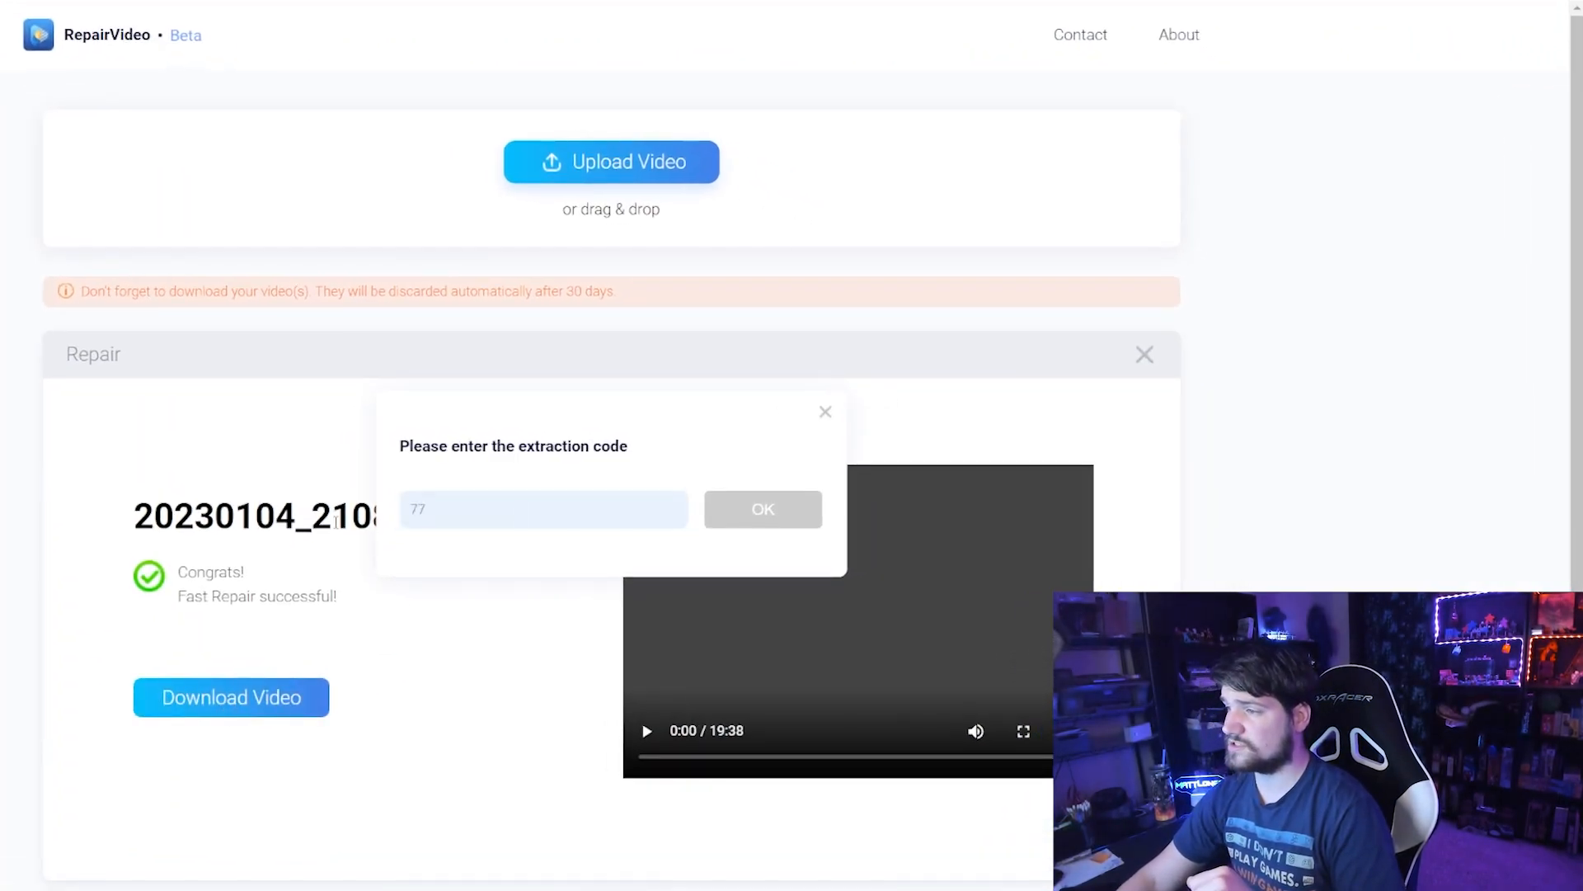
{"action": "left_click", "coordinate": [231, 696]}
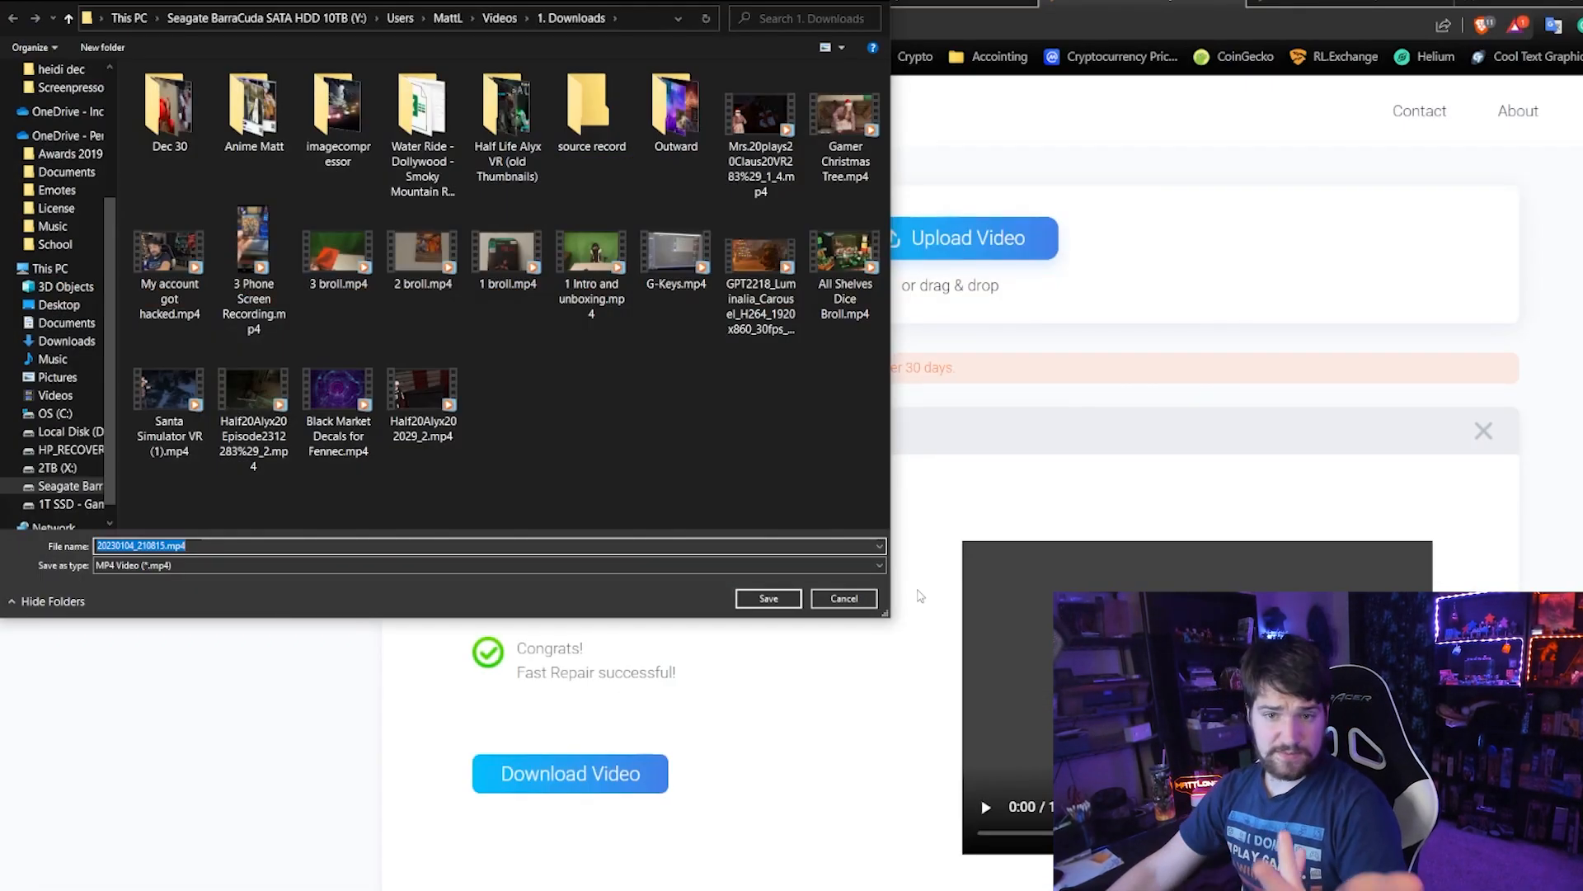